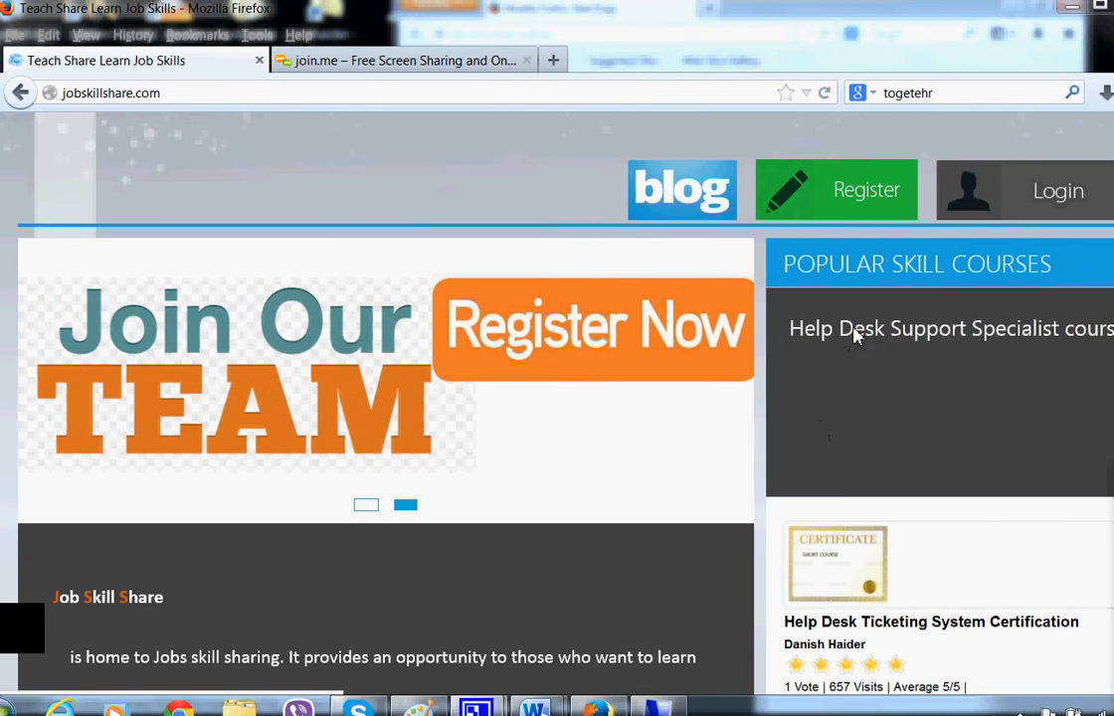
- Open the Help Desk Support Specialist course preview from Popular Skill Courses
click(951, 328)
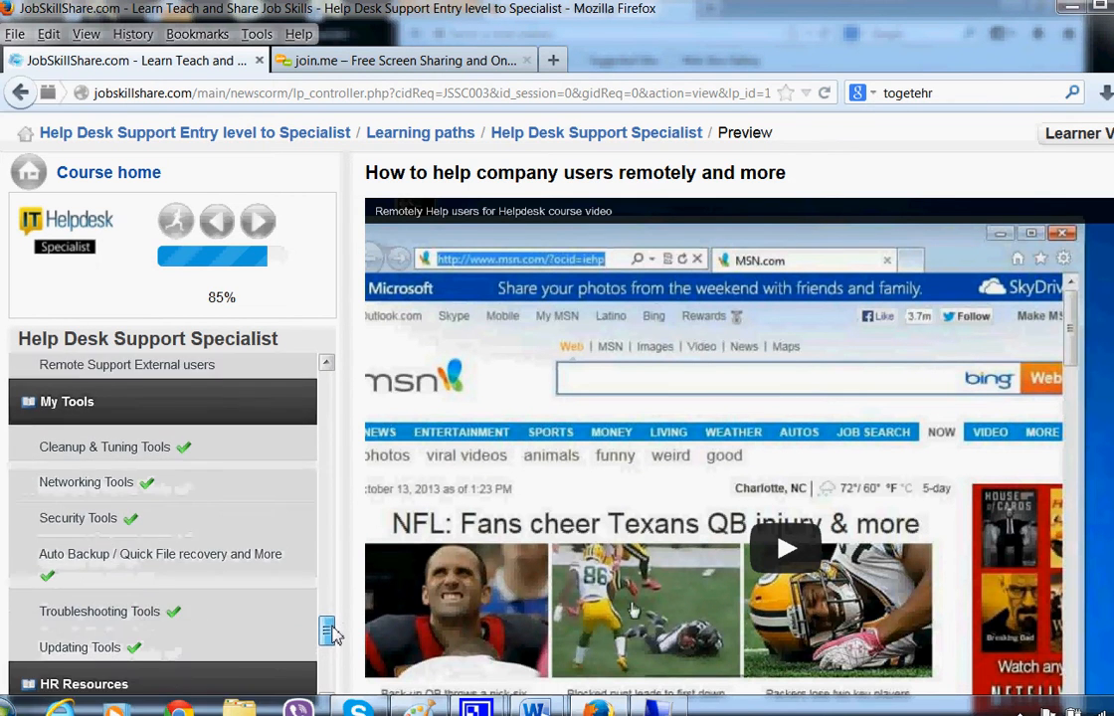
click(402, 60)
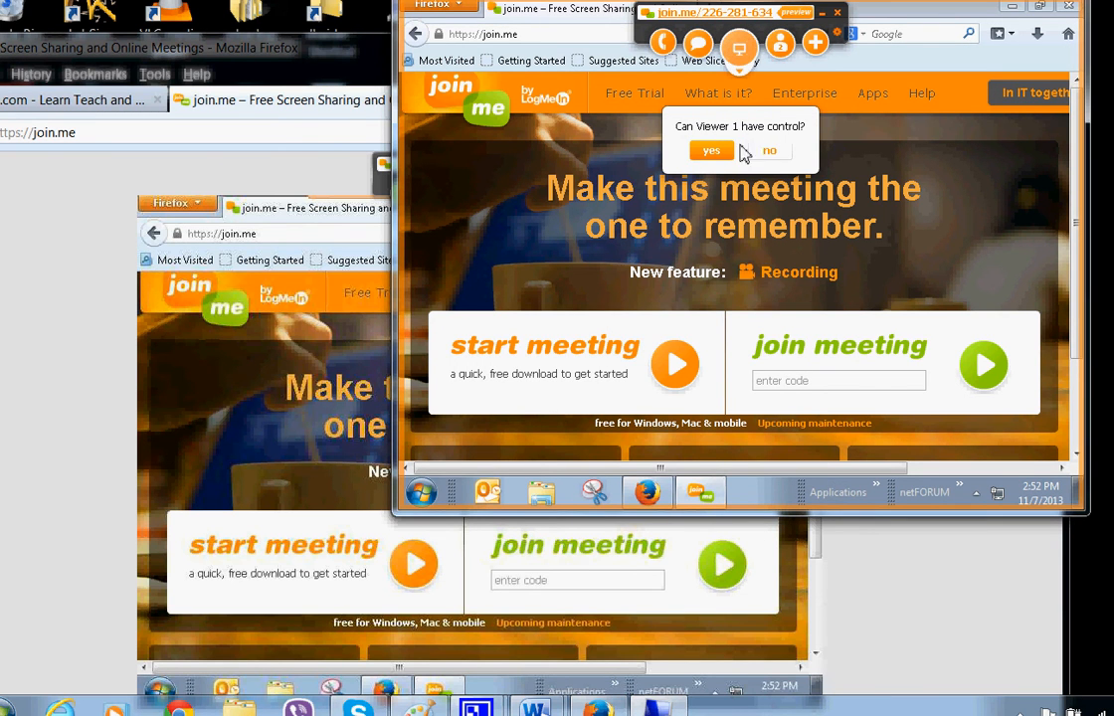
- Answer yes to 'Can Viewer 1 have control?' so Viewer 1 controls the desktop
click(710, 151)
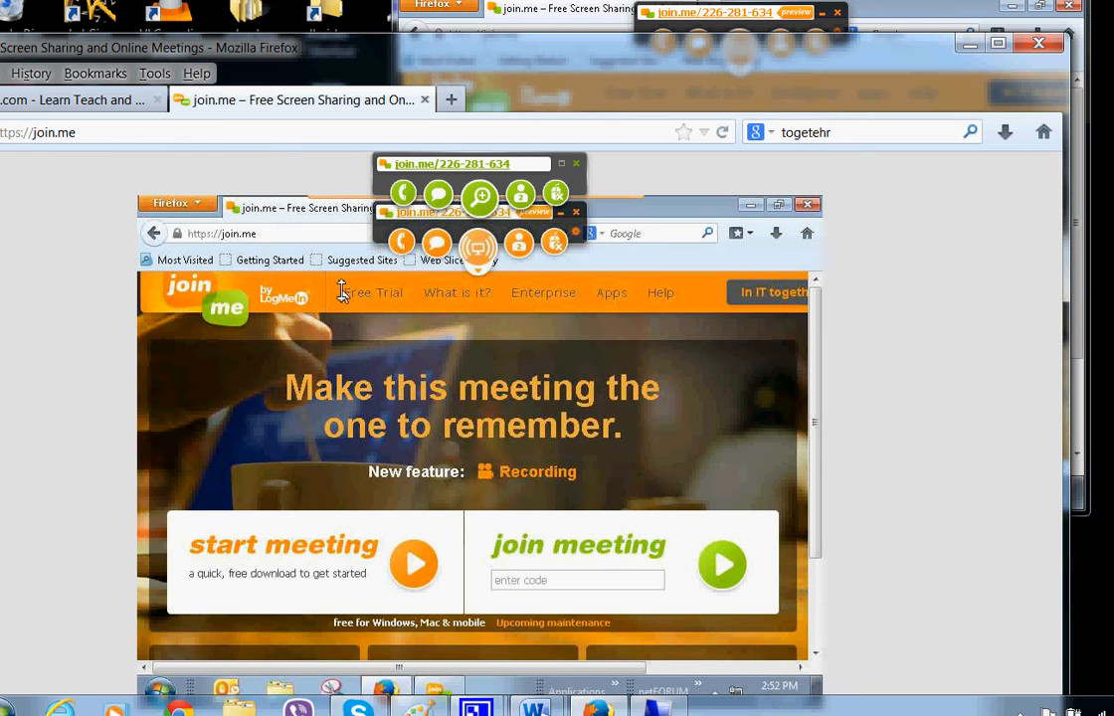
mouse_move(388, 347)
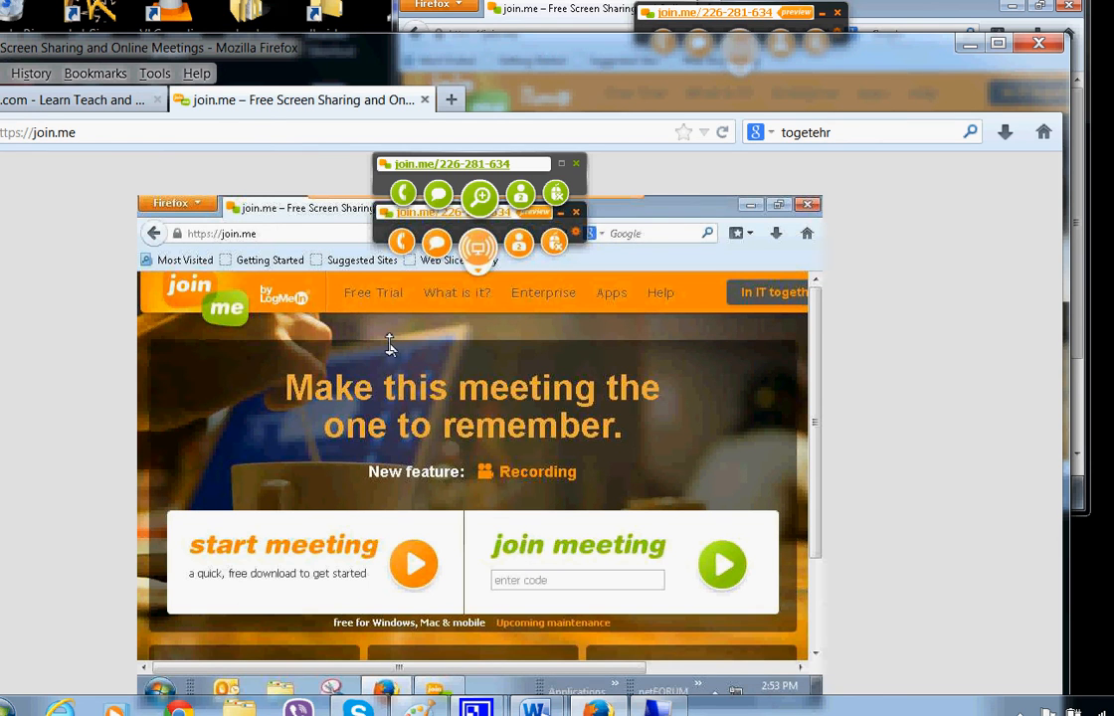